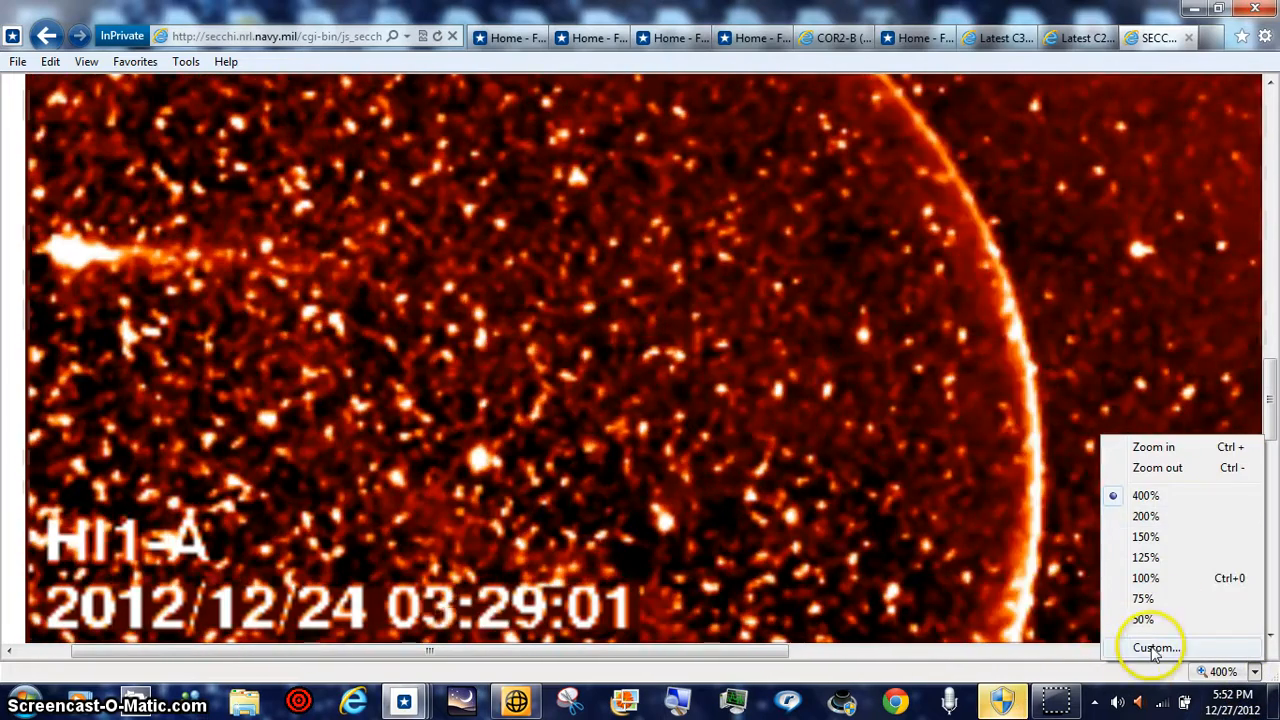
Set a custom 999% page zoom on the HI1-A image
click(1157, 647)
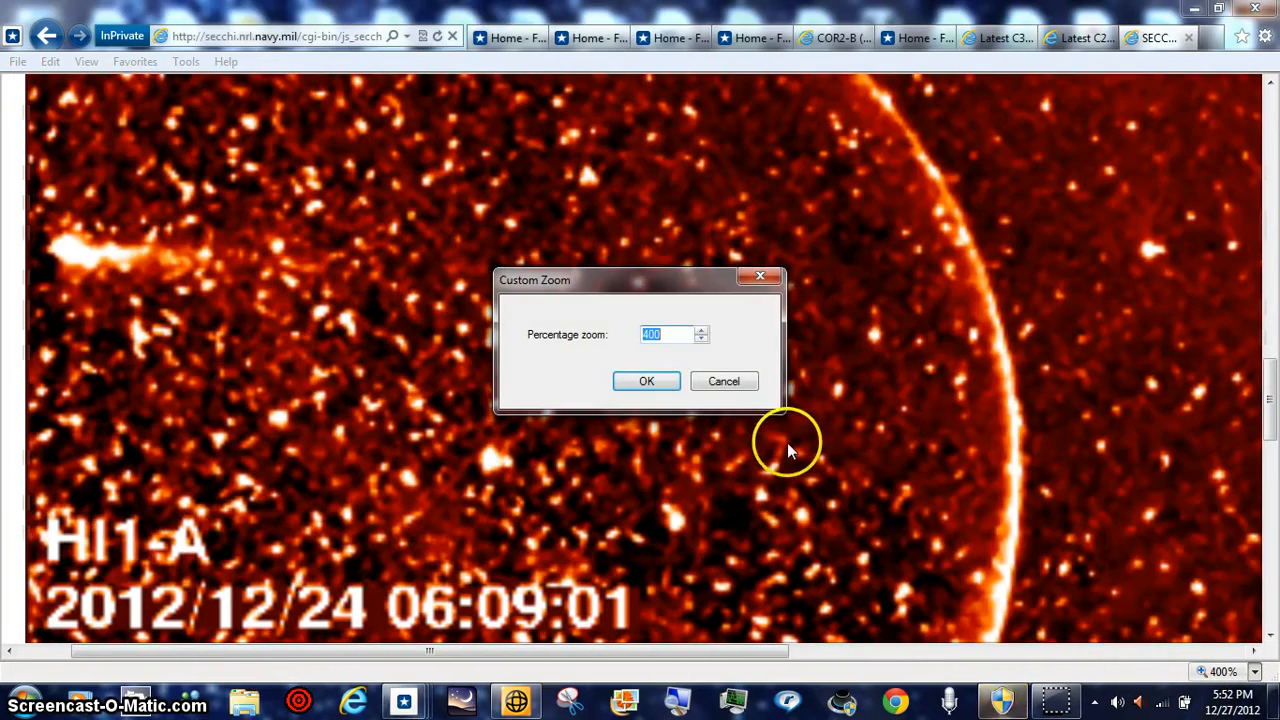
text(99)
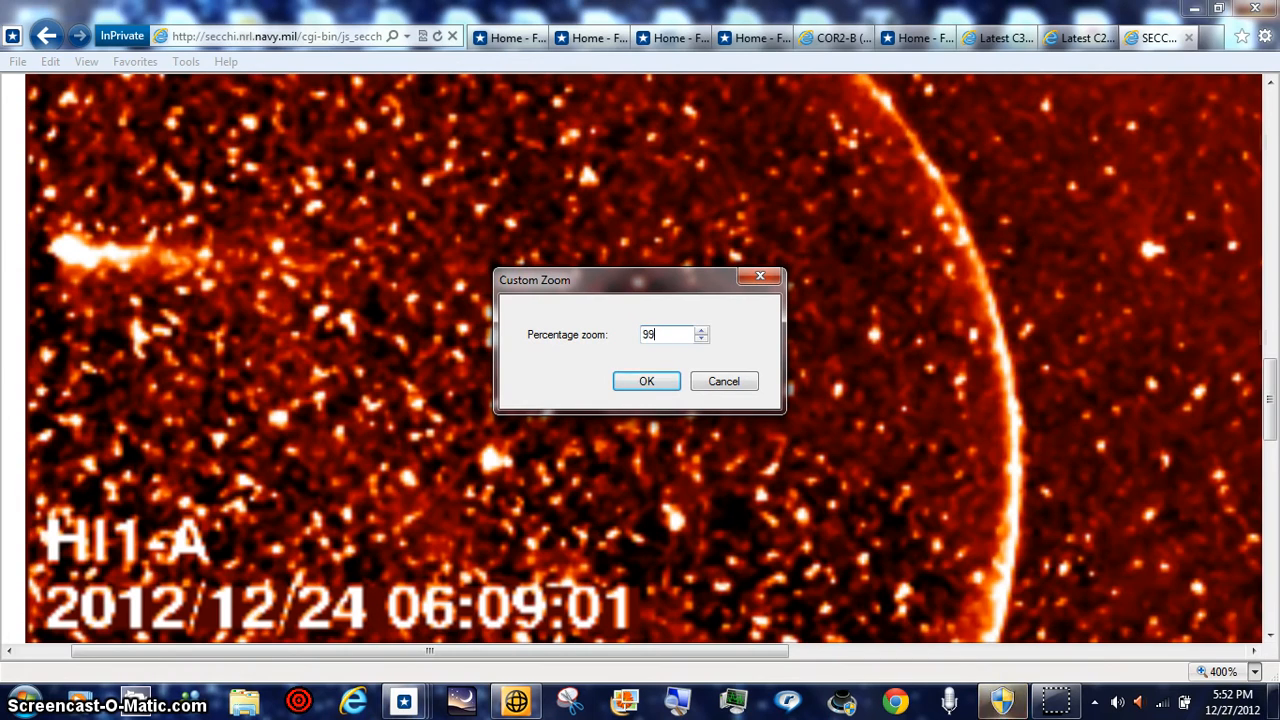
click(646, 381)
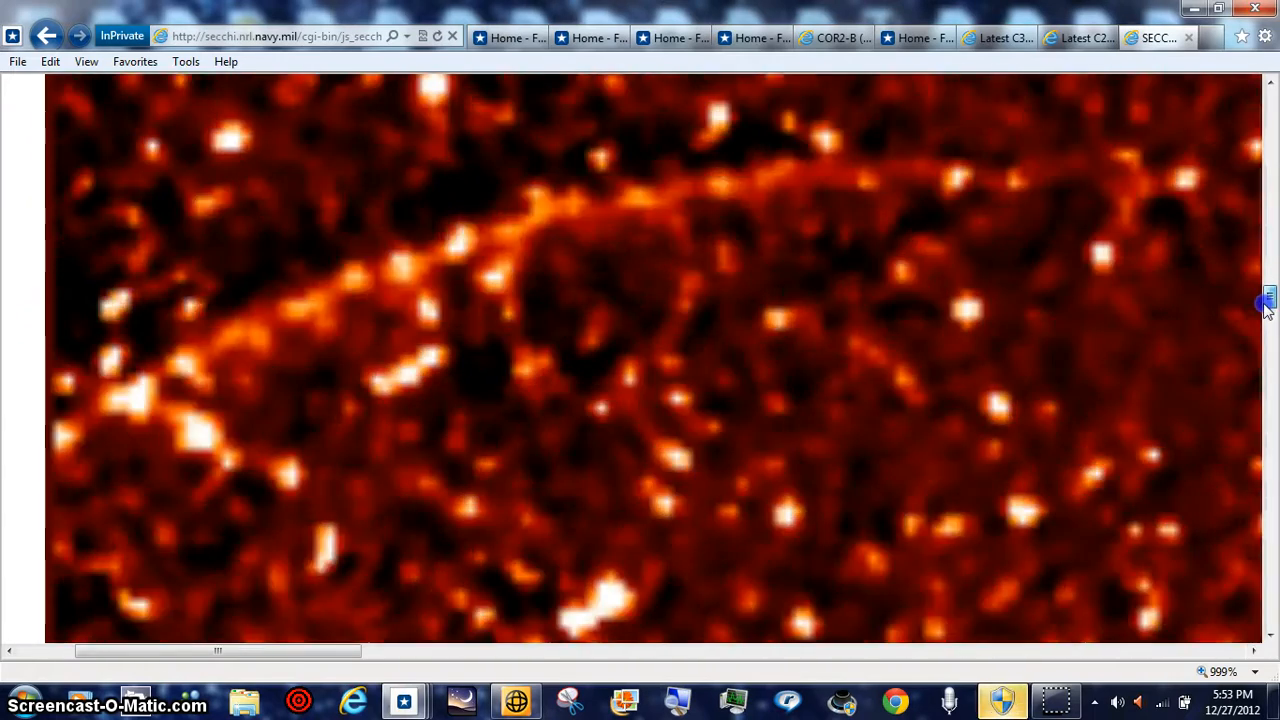
Reduce the HI1-A page zoom from 999% to 400%
scroll(up, 3)
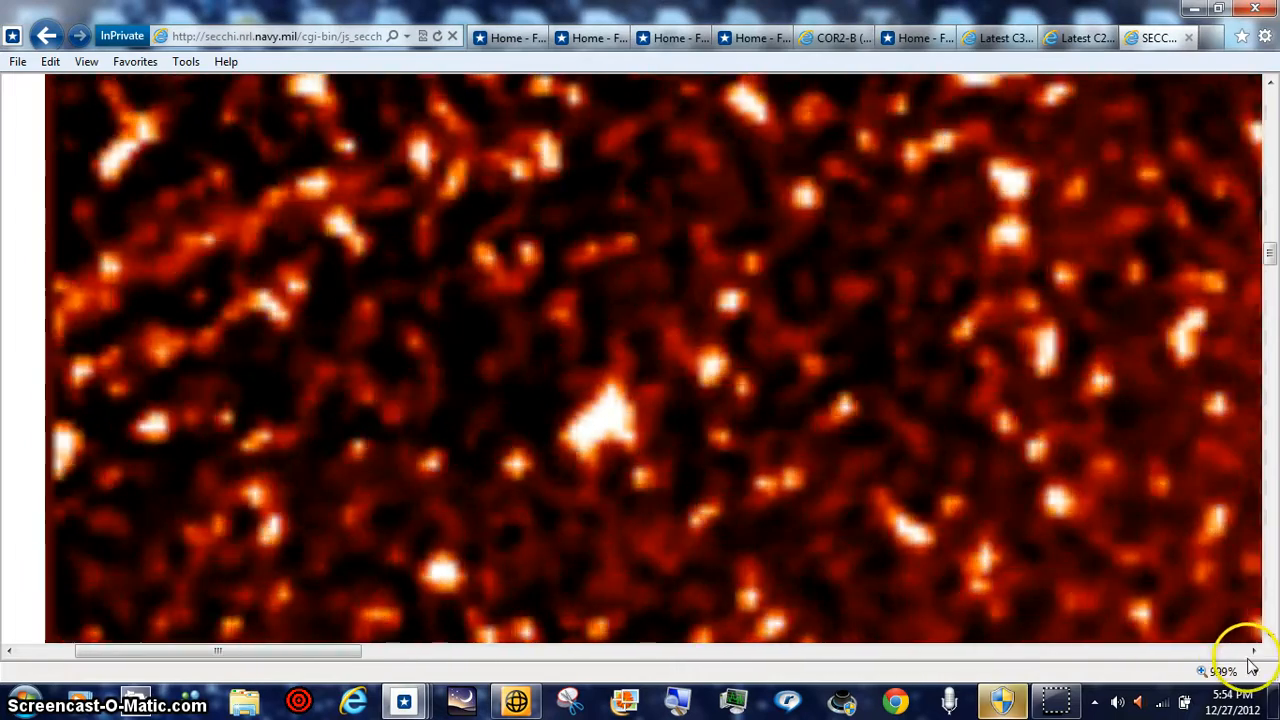
click(1248, 671)
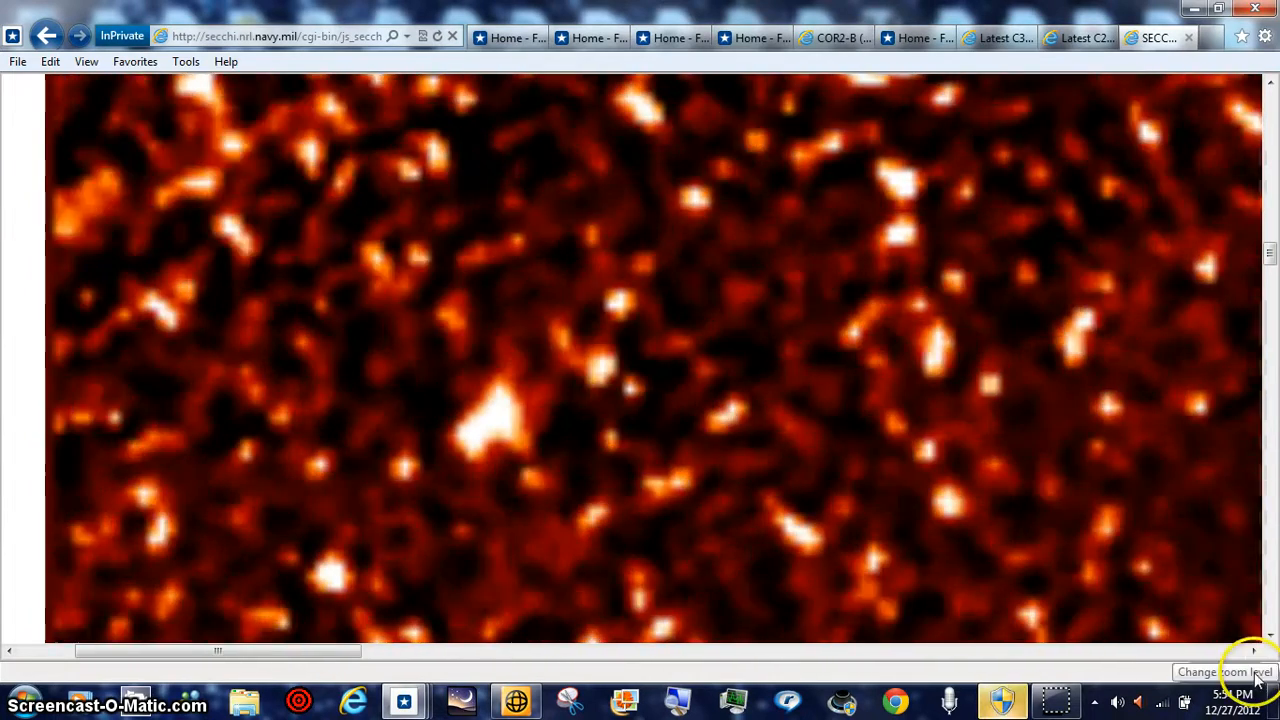
click(1225, 672)
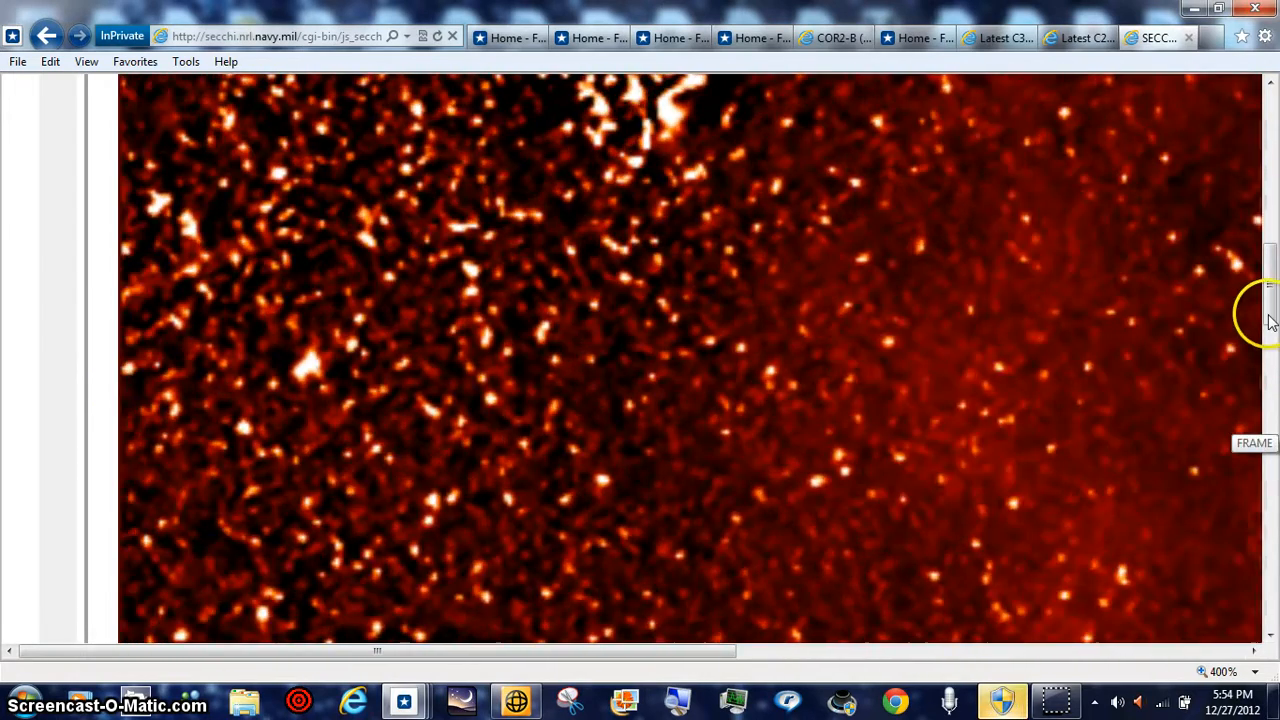
Scroll down to Venus and set the page zoom to 125%
scroll(down, 3)
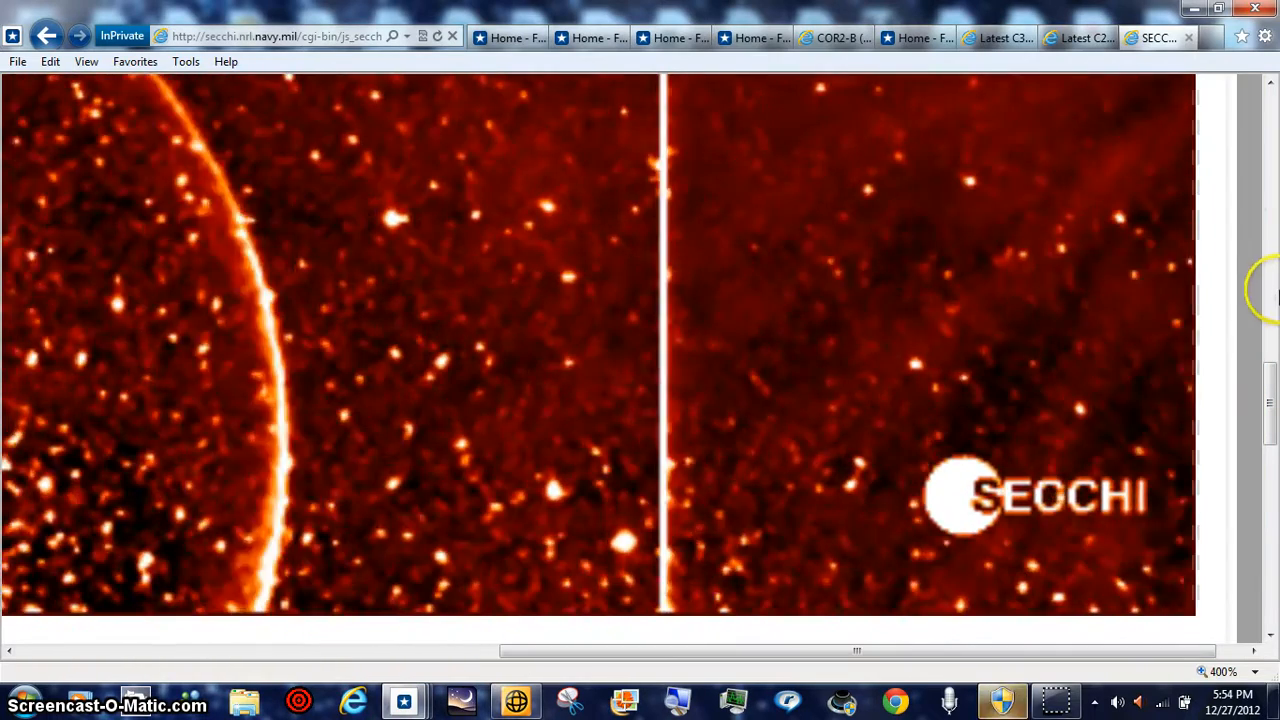
scroll(down, 3)
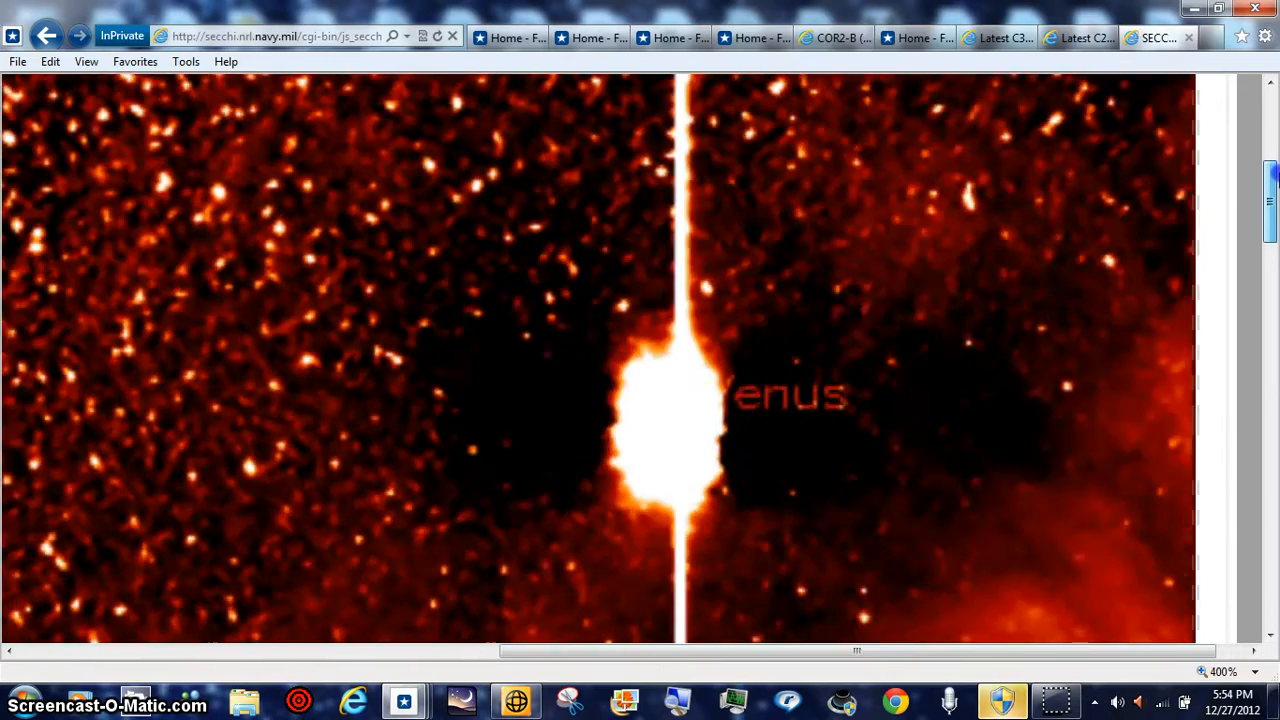
scroll(down, 3)
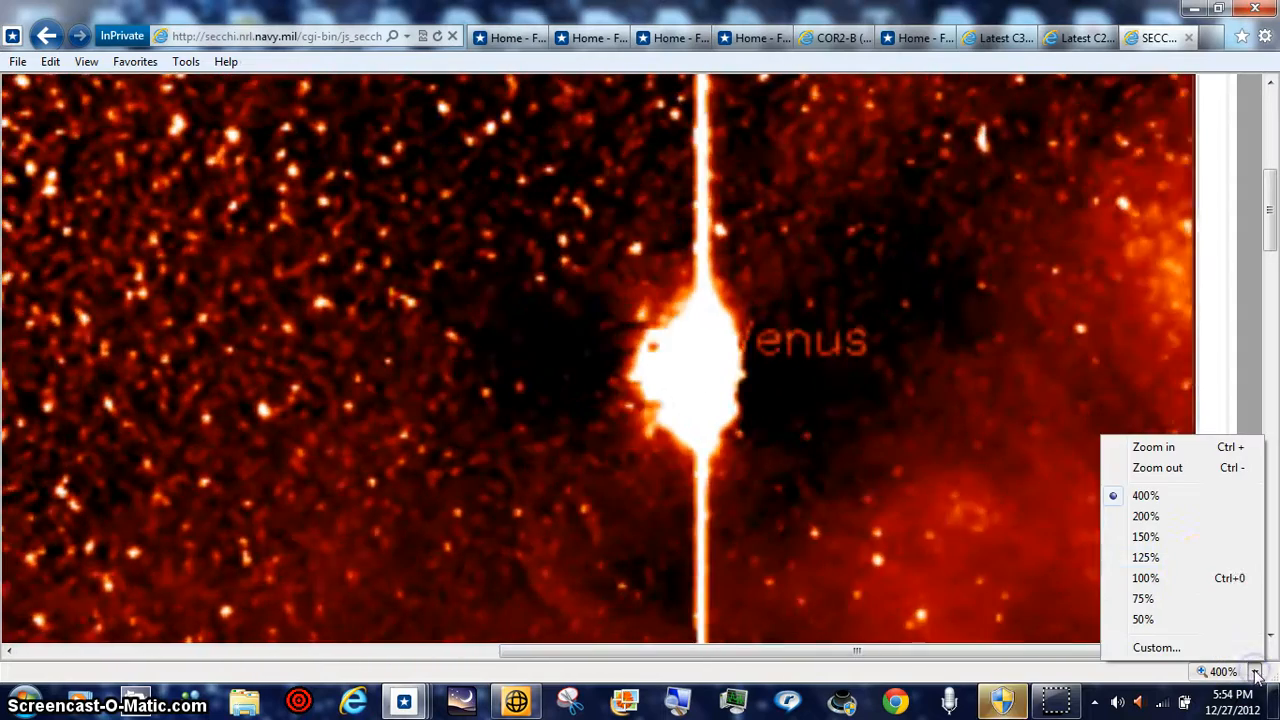
click(1144, 557)
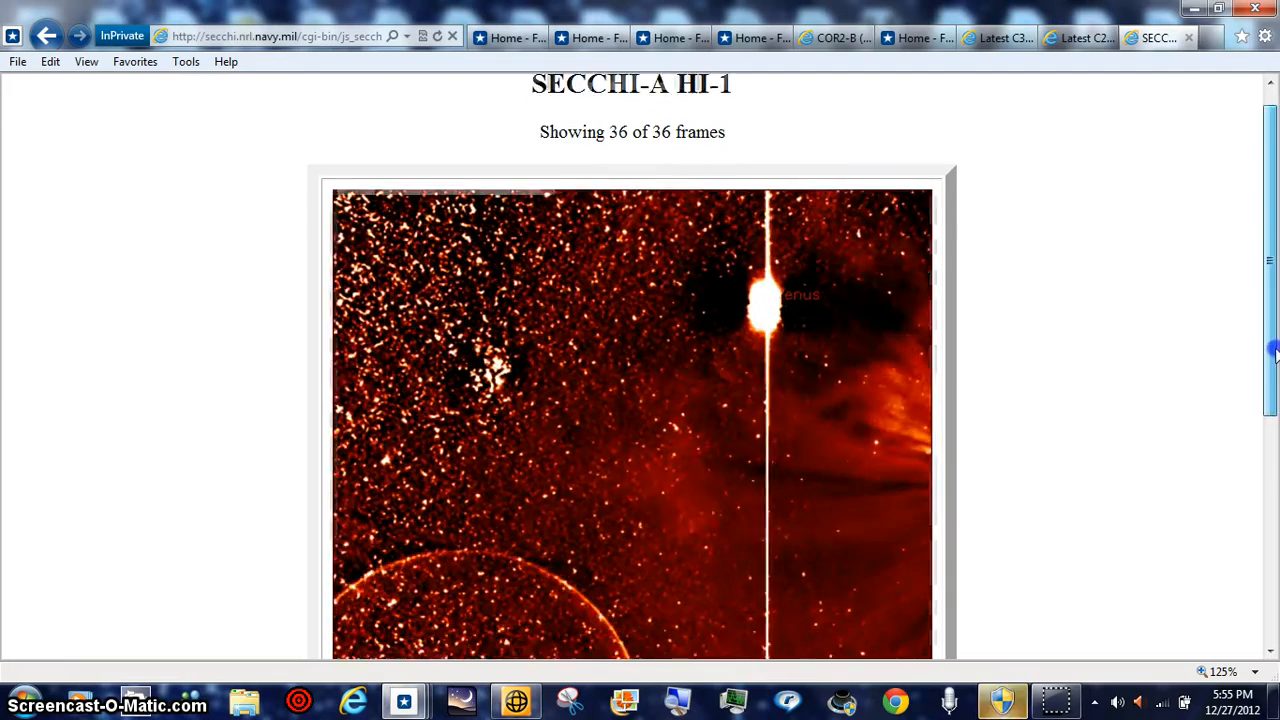
scroll(down, 3)
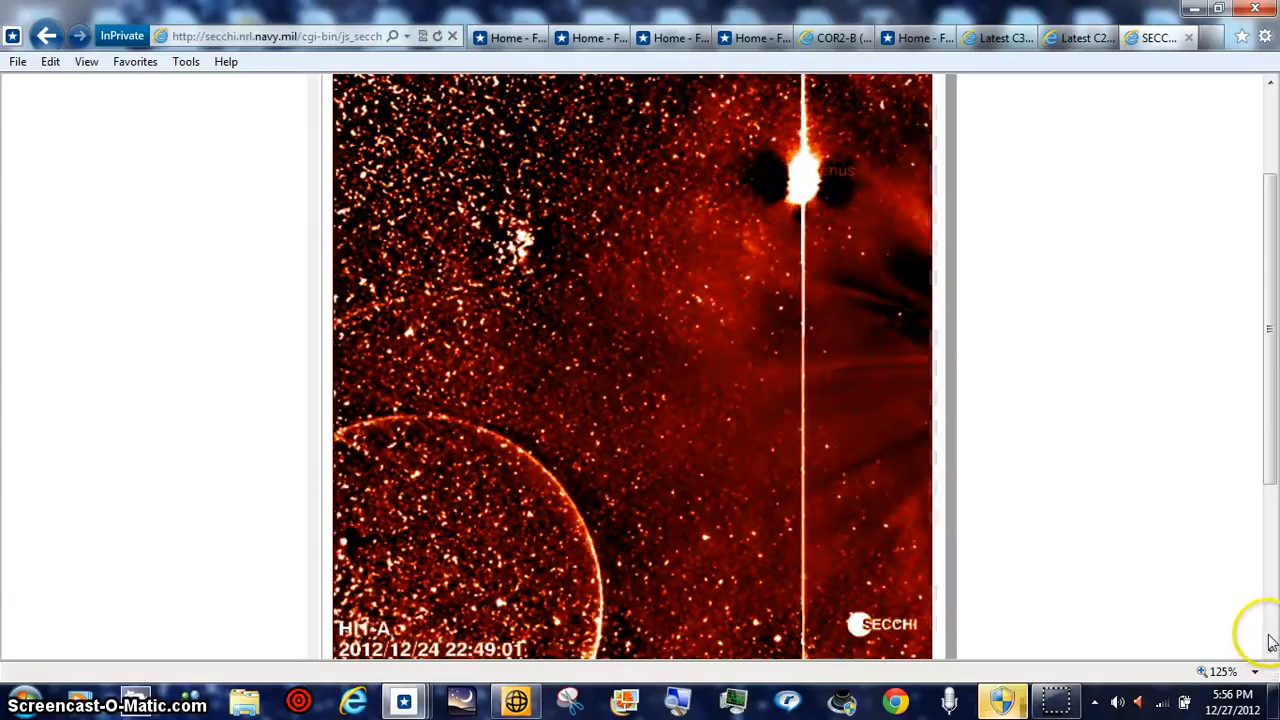
Step the HI1-A sequence to the 2012/12/25 13:29:01 frame
scroll(up, 3)
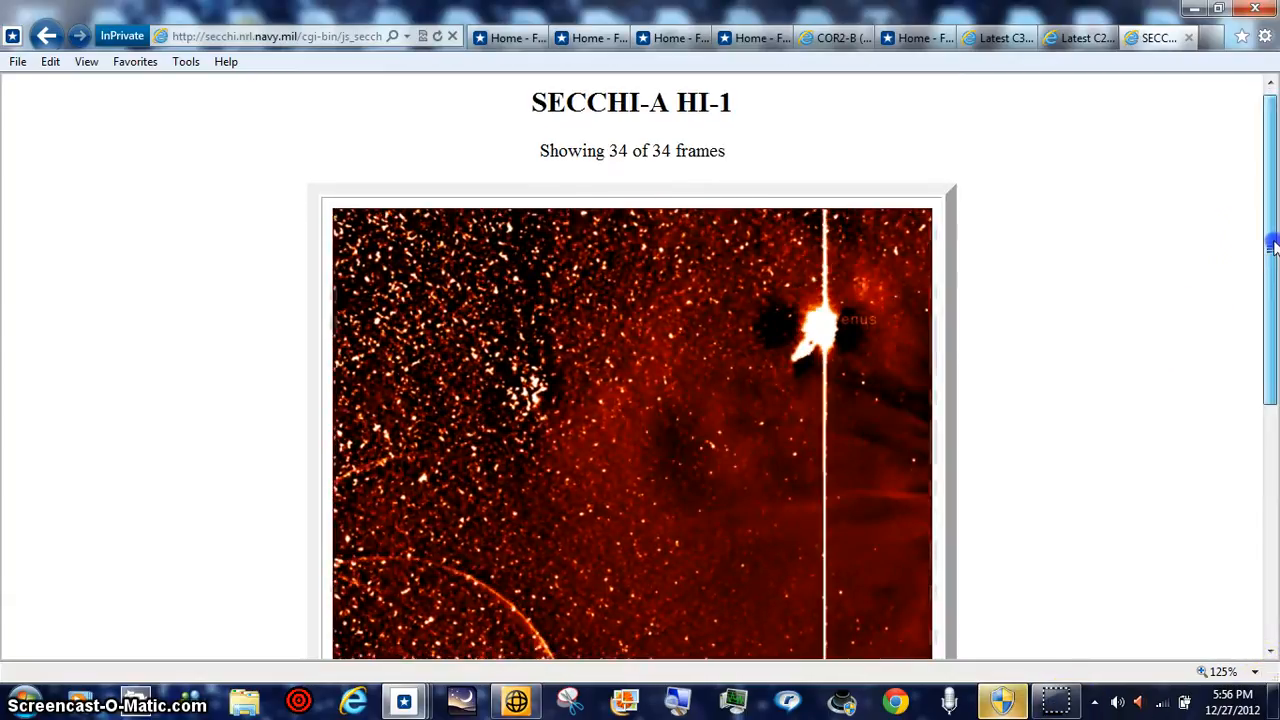
scroll(down, 3)
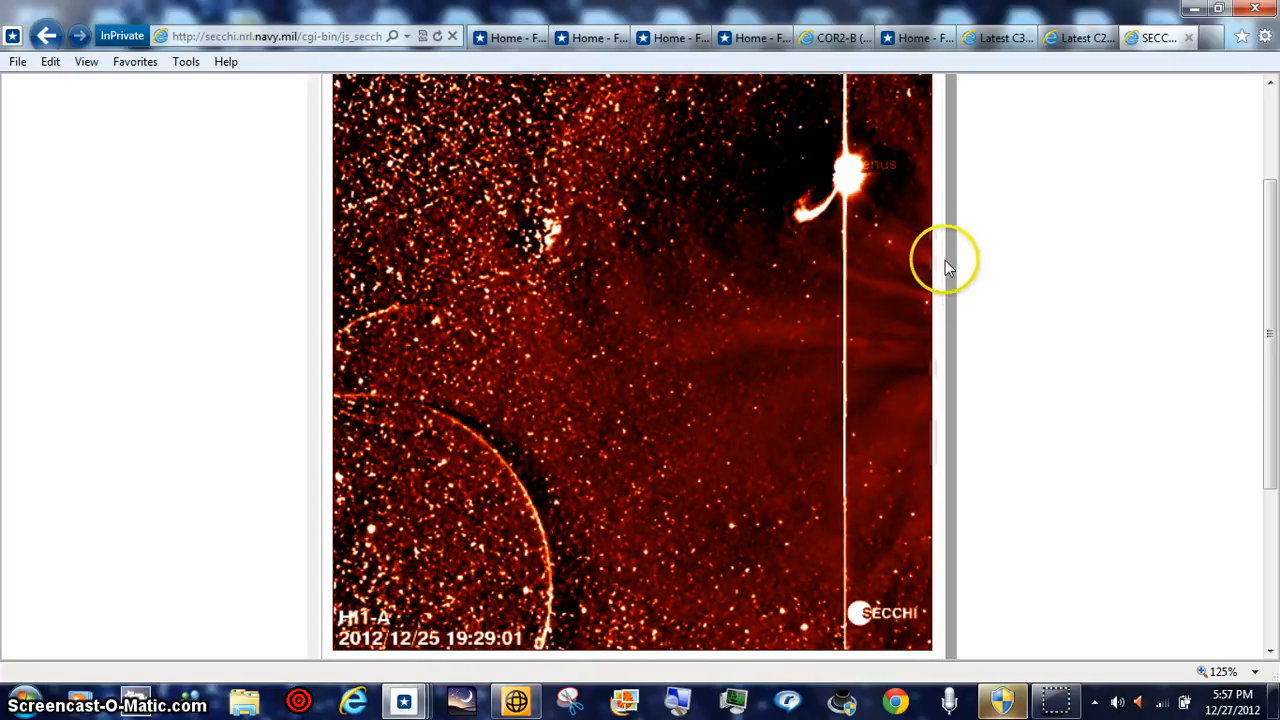
mouse_move(895, 230)
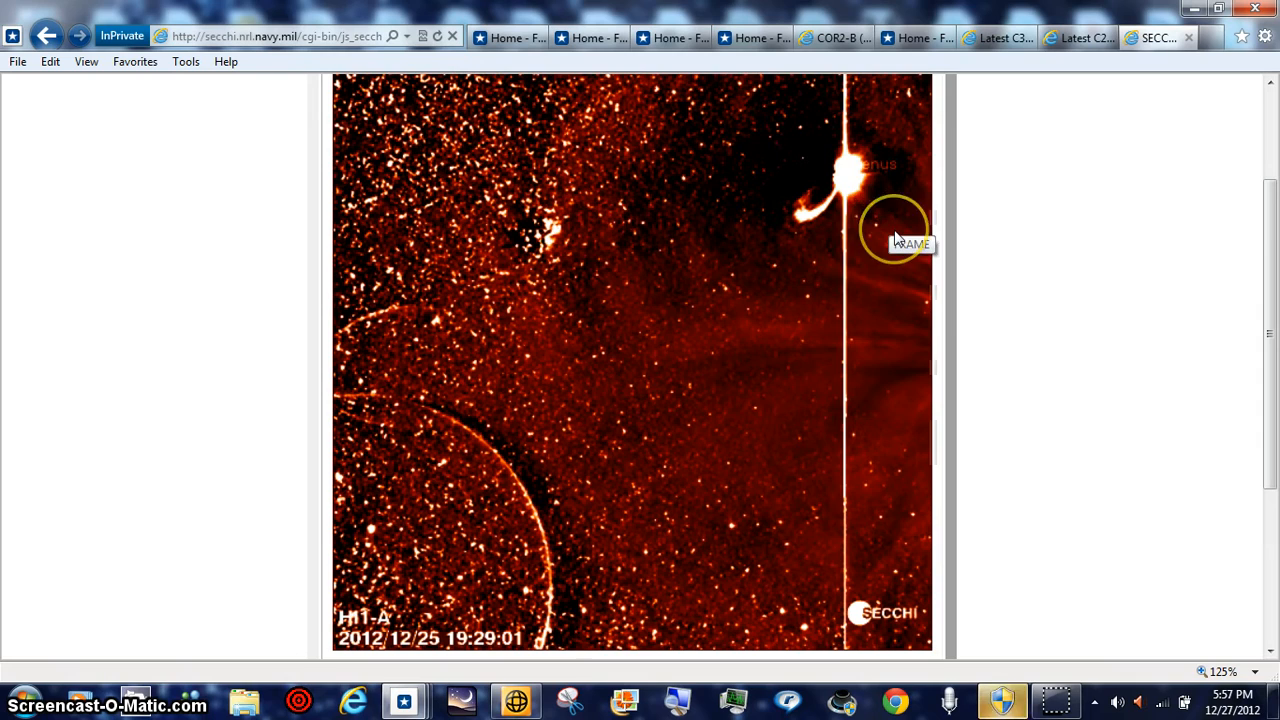
click(895, 230)
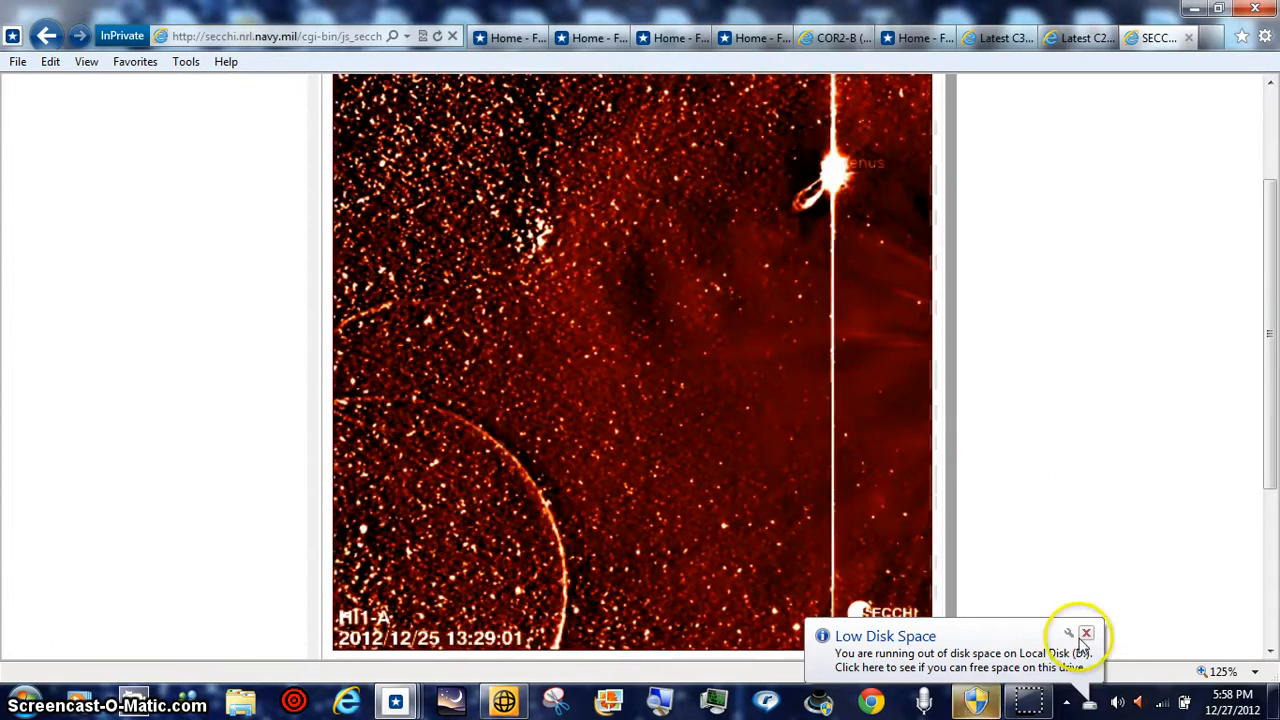
Dismiss the low disk space notification and view the 16:09:01 HI1-A frame
click(1086, 633)
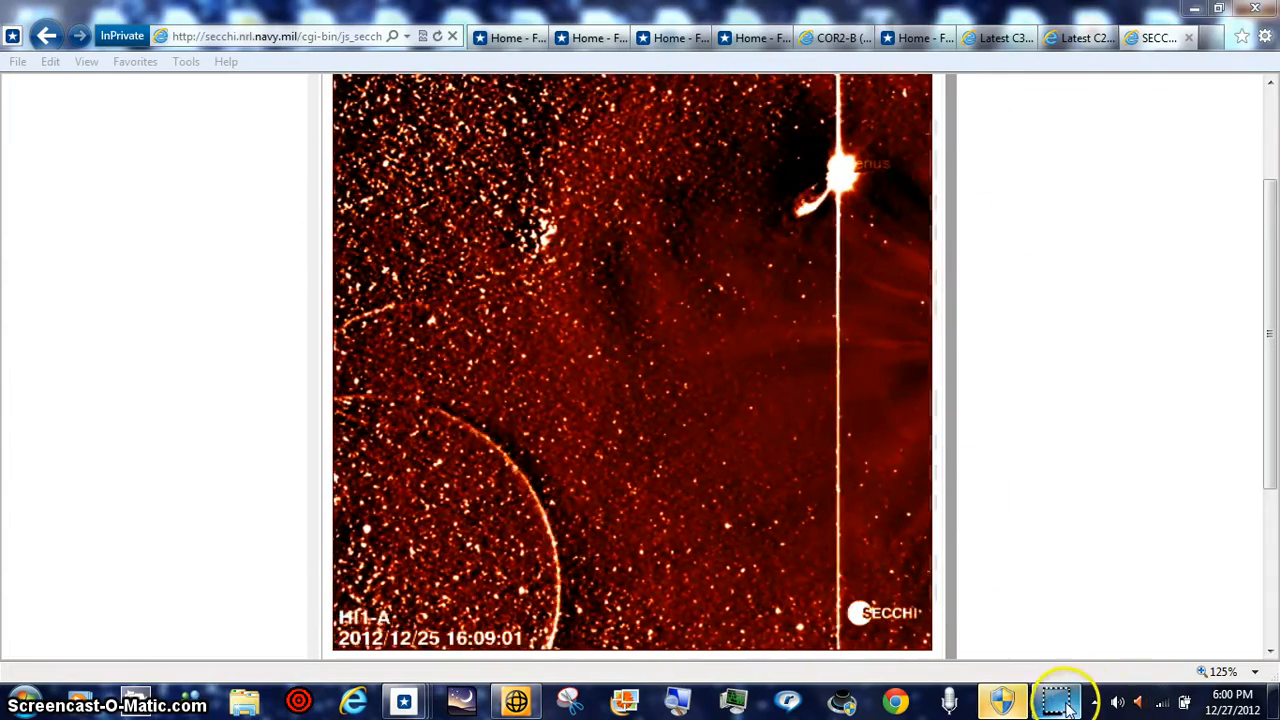
scroll(up, 3)
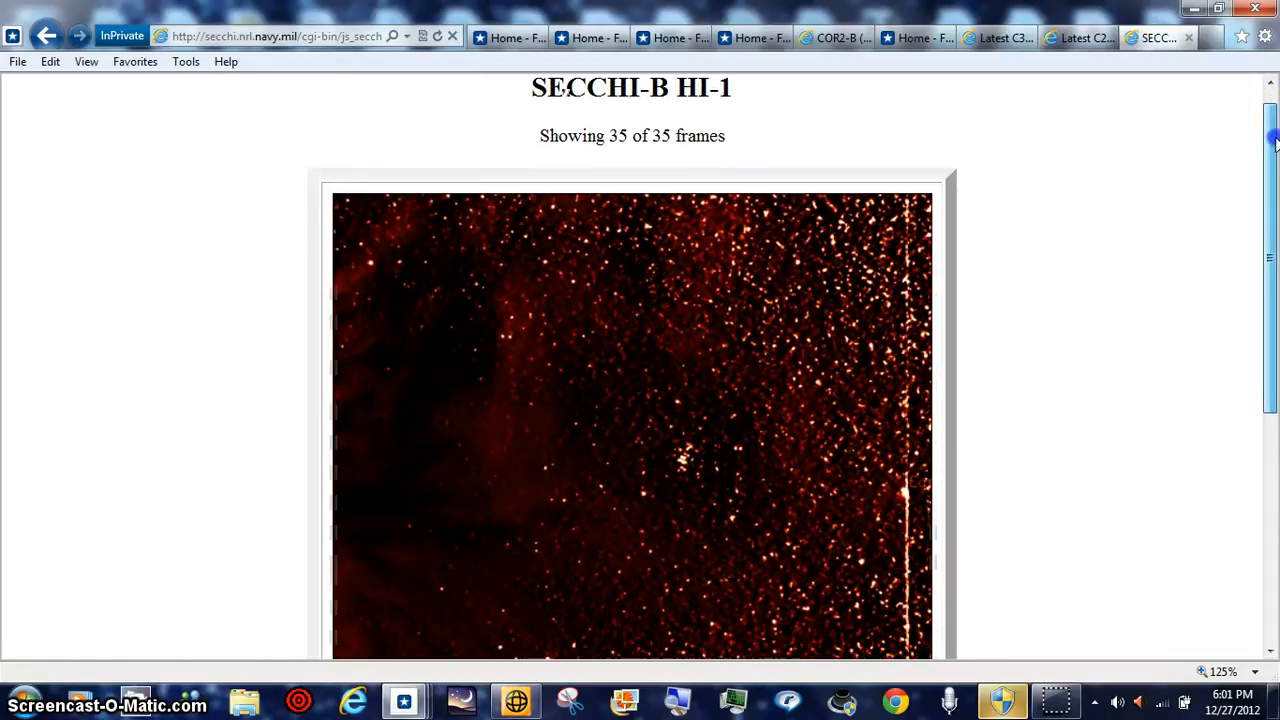
Scroll the SECCHI-B HI-1 page down to the image and Play/Pause/Step buttons
scroll(down, 3)
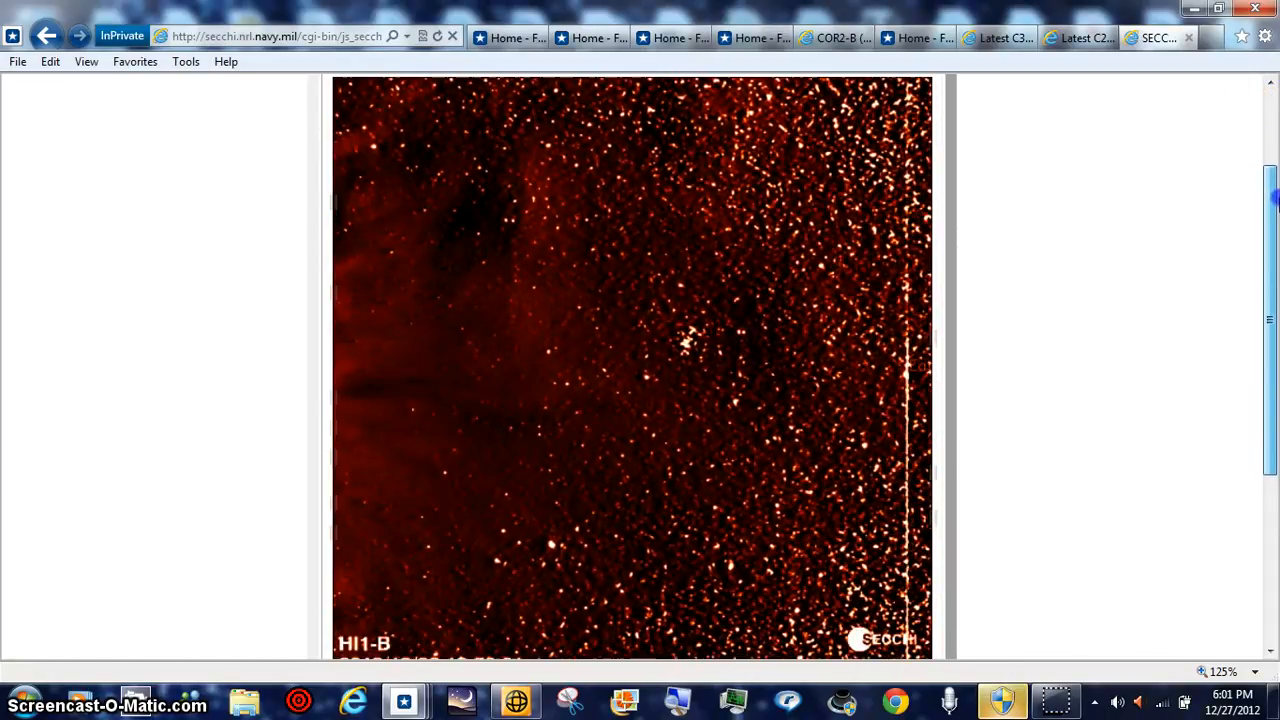
scroll(down, 3)
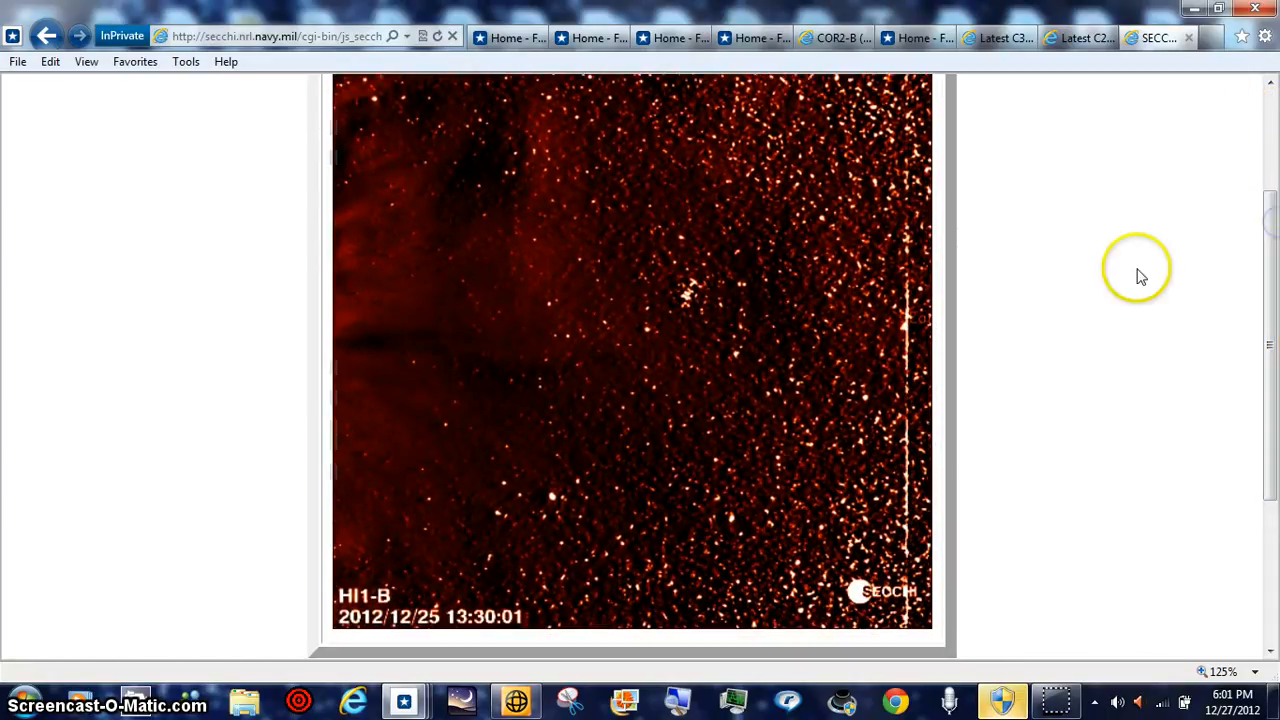
mouse_move(1231, 311)
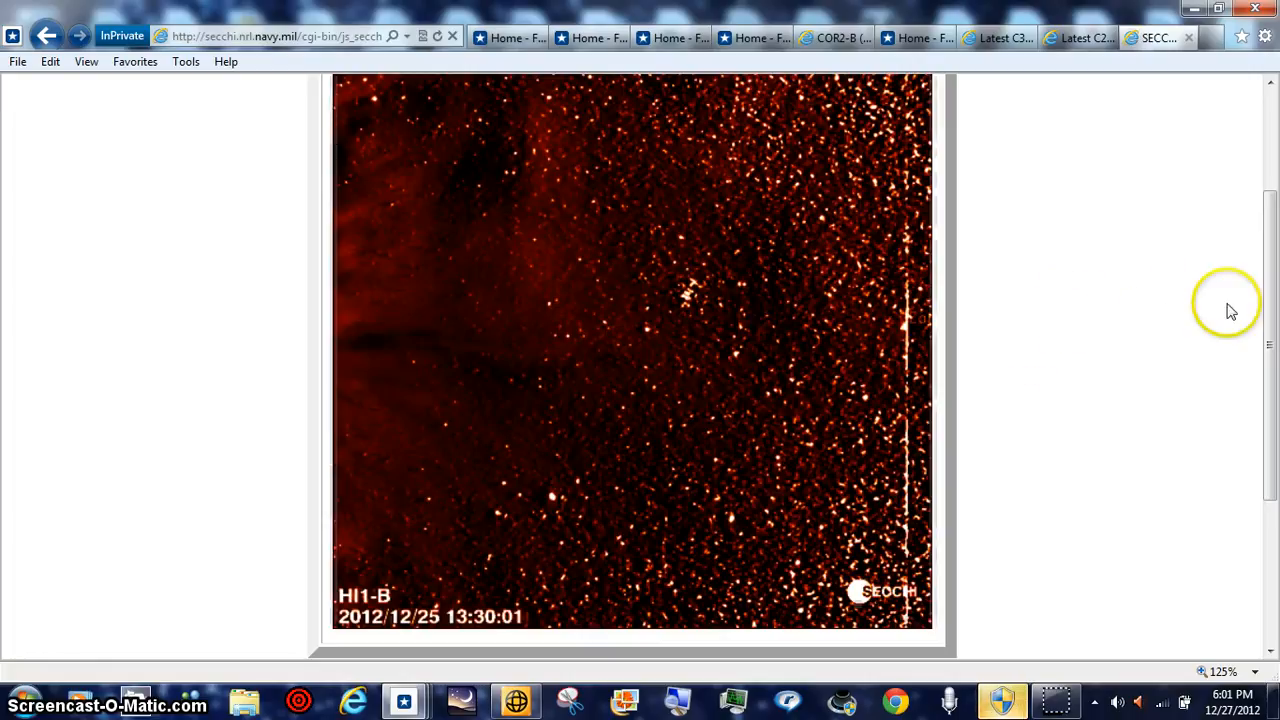
mouse_move(1078, 380)
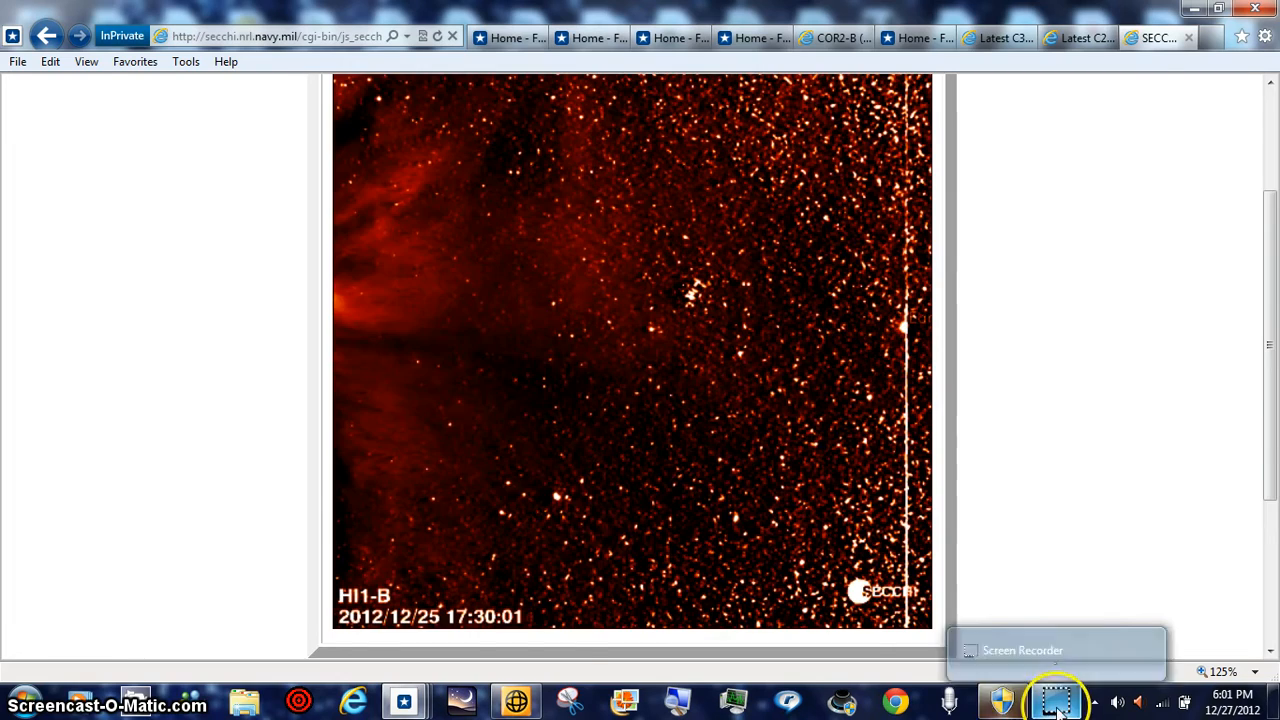
scroll(down, 3)
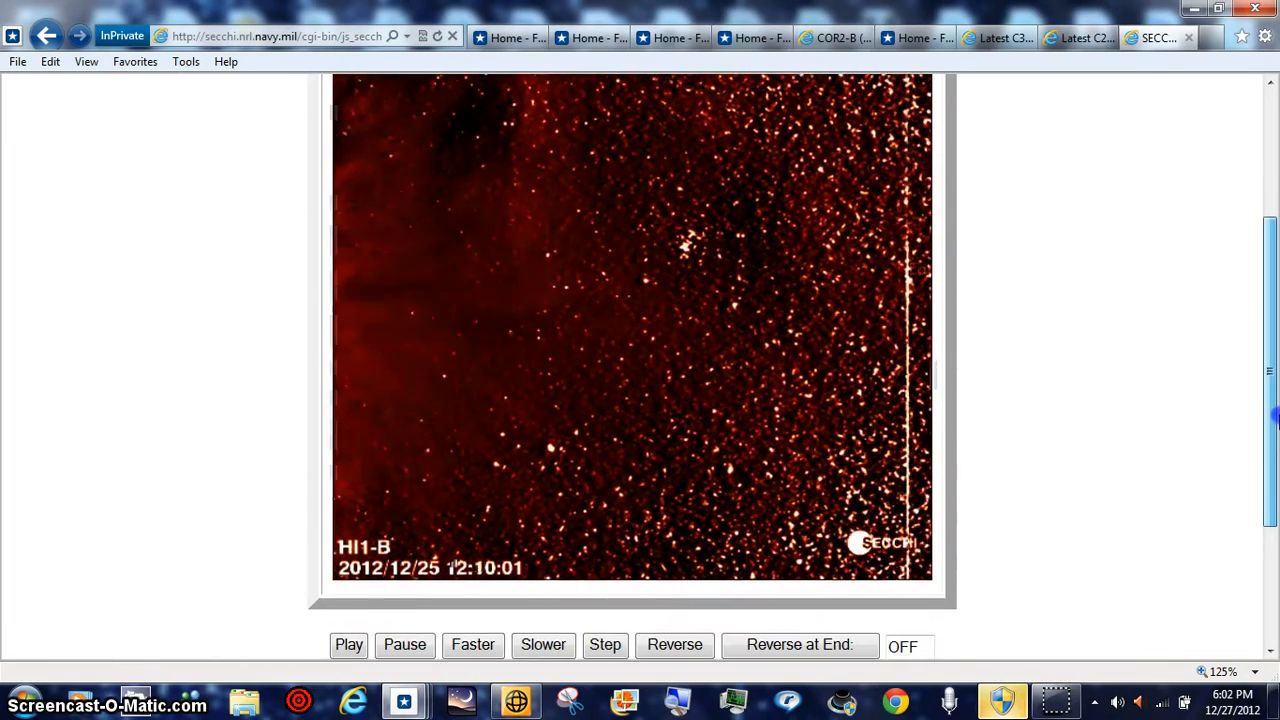
Scroll the 400% HI1-B page to the bright object beside the vertical streak
scroll(down, 3)
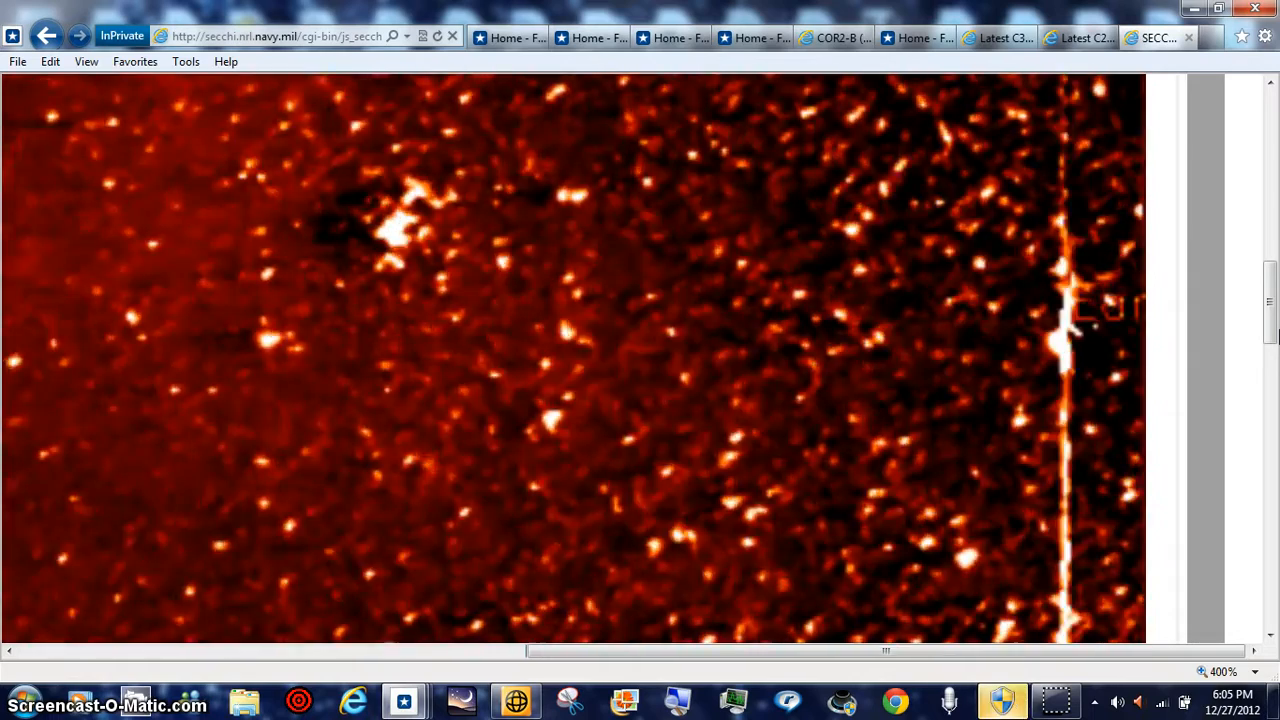
Return the page zoom to 100% for the 34-frame SECCHI-A HI-1 sequence
scroll(down, 3)
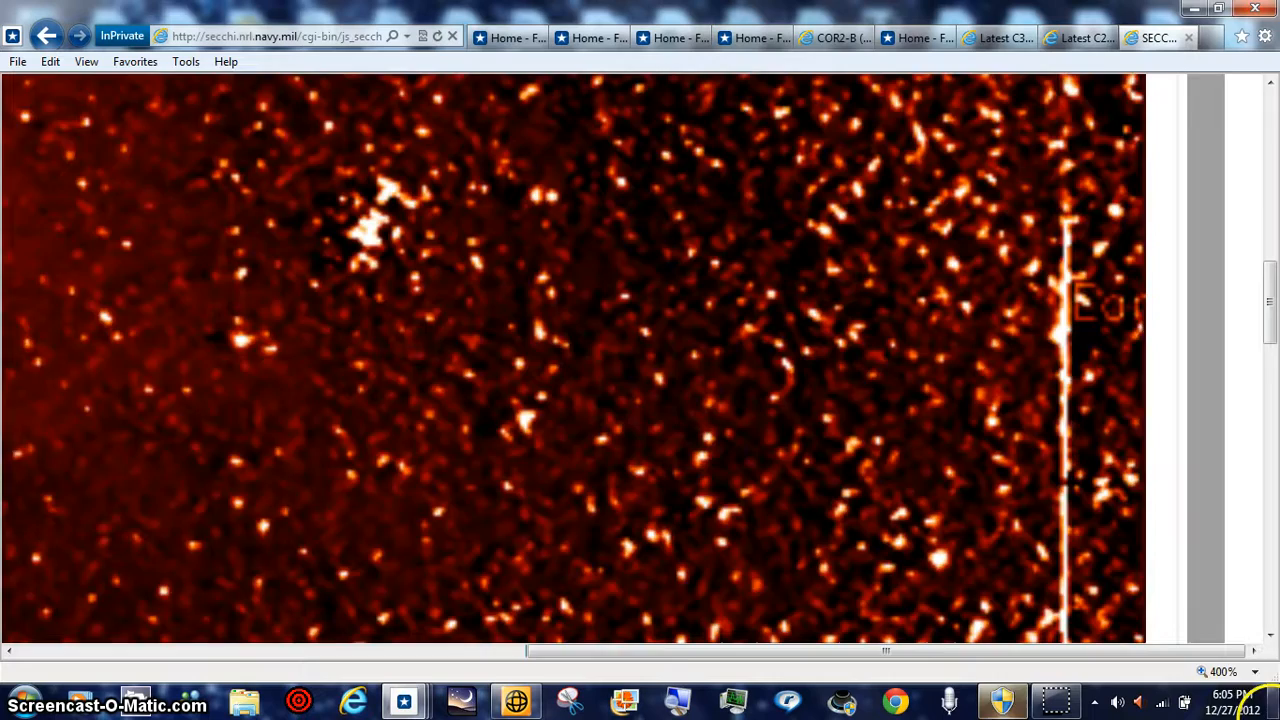
click(1255, 672)
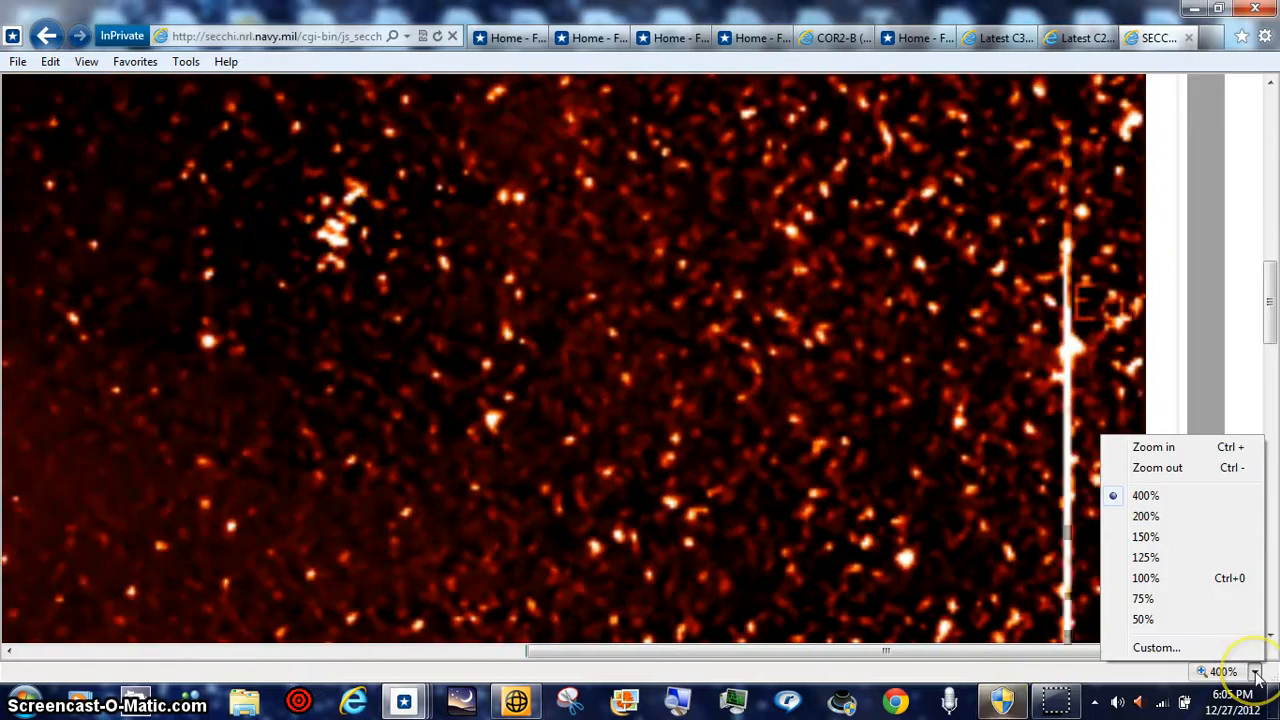
click(1145, 578)
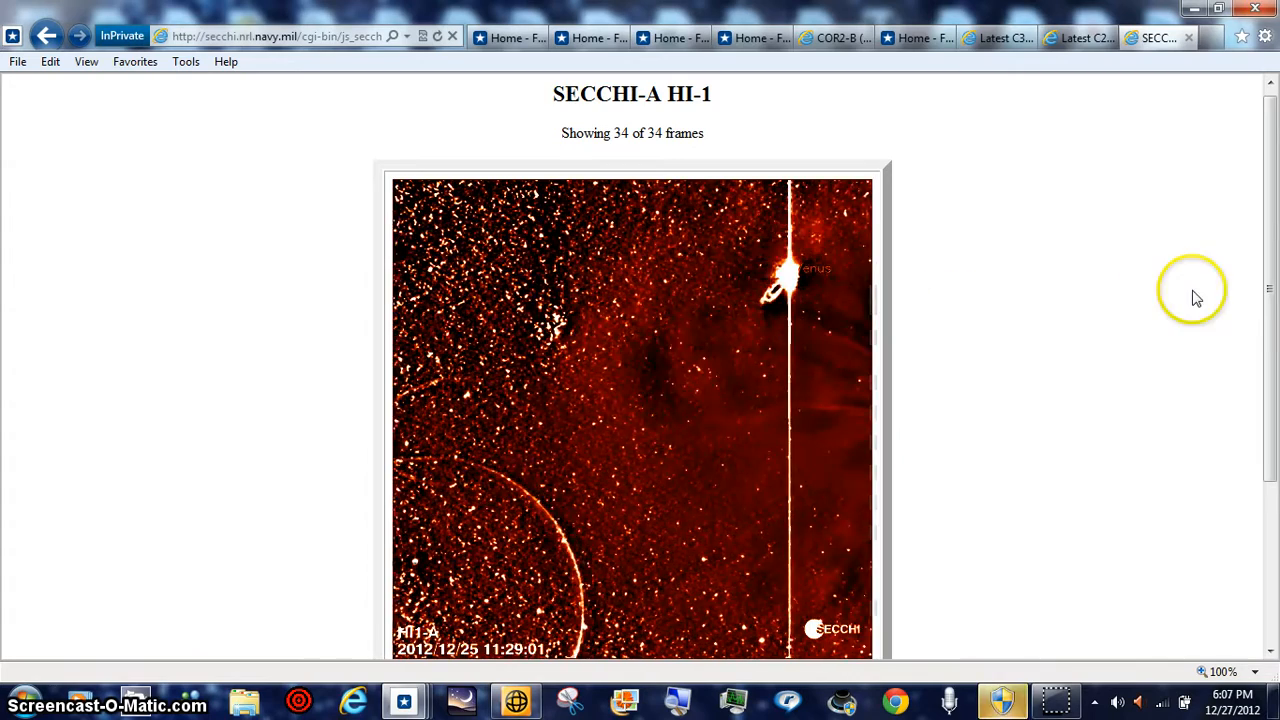
Advance the HI1-A sequence five single frames with Step to follow Venus
scroll(down, 3)
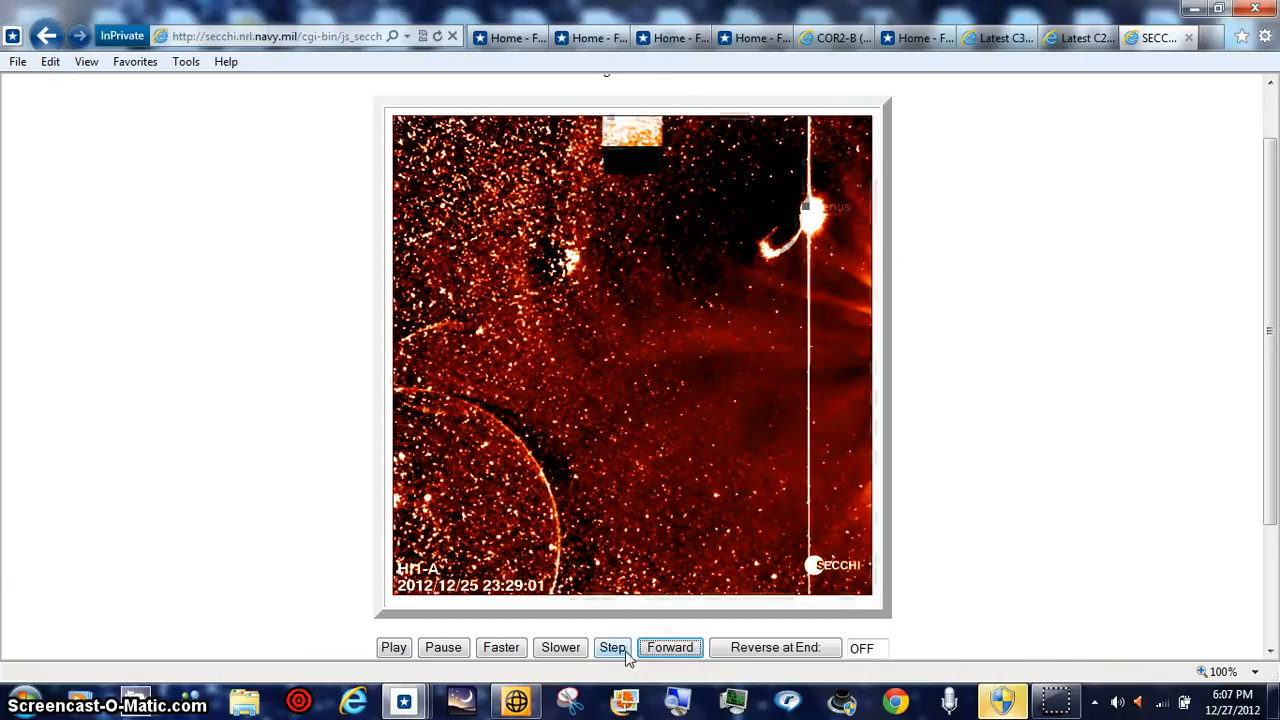
click(612, 647)
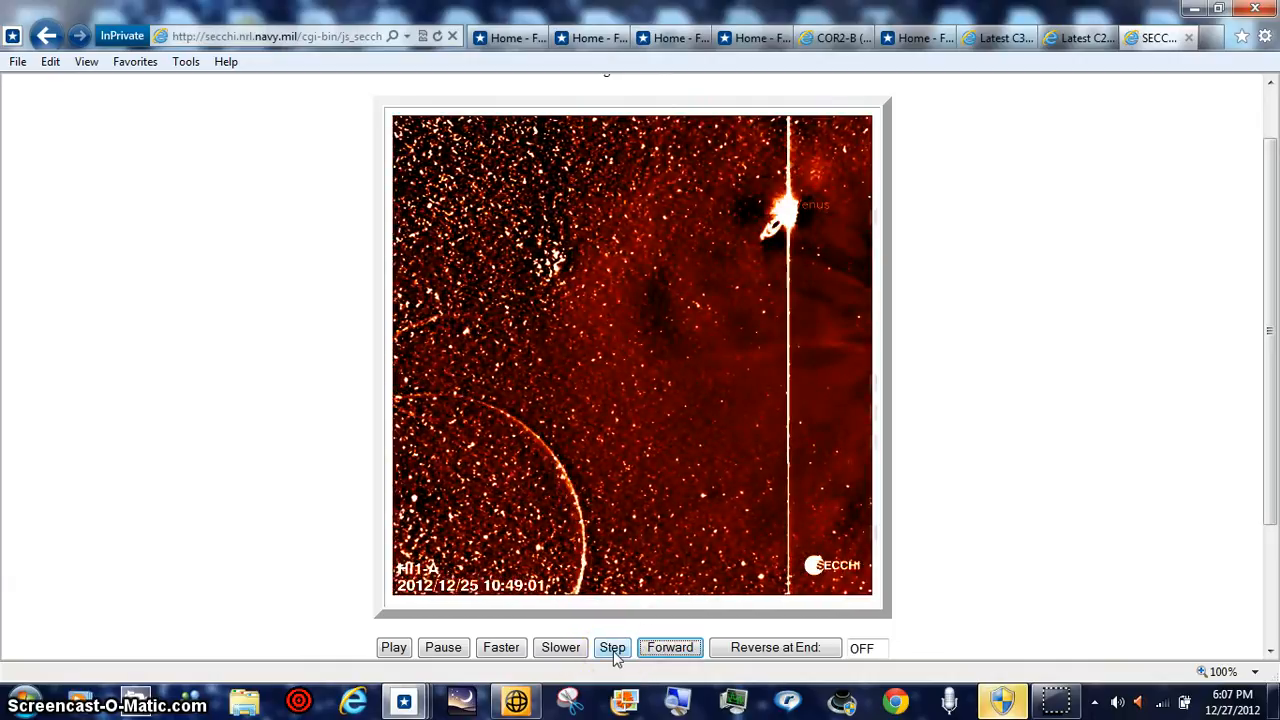
click(612, 647)
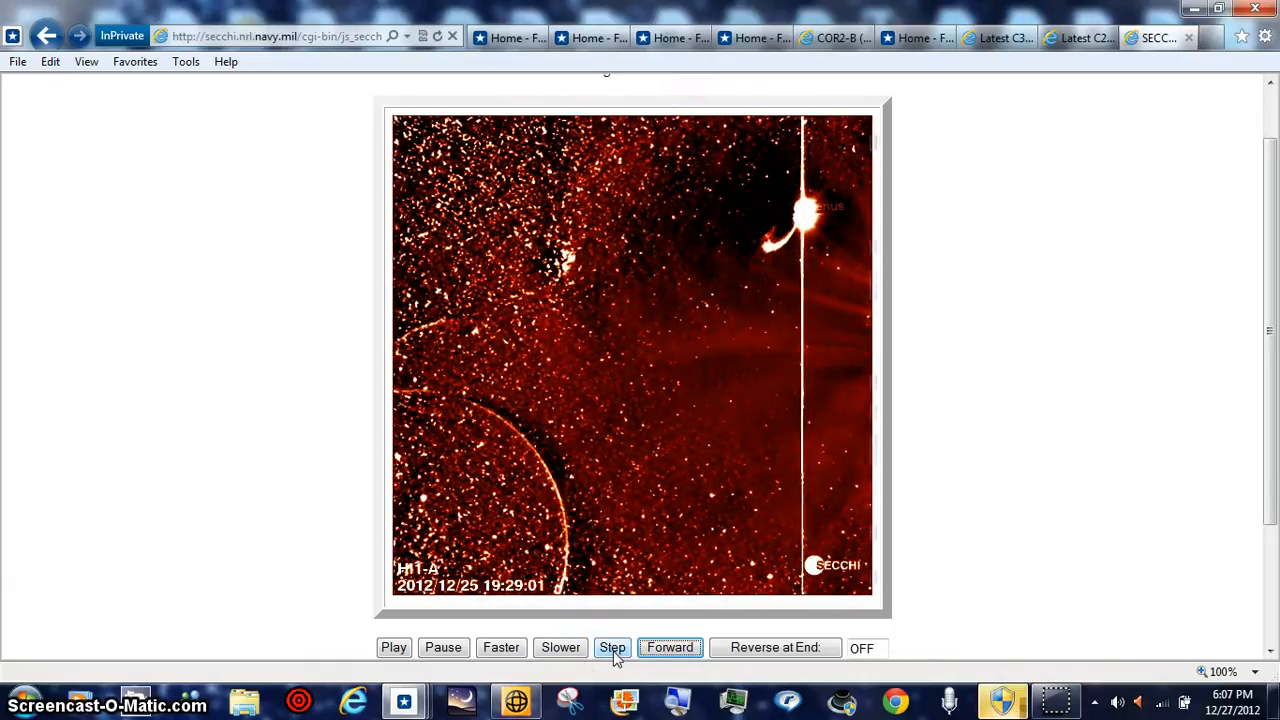
click(613, 647)
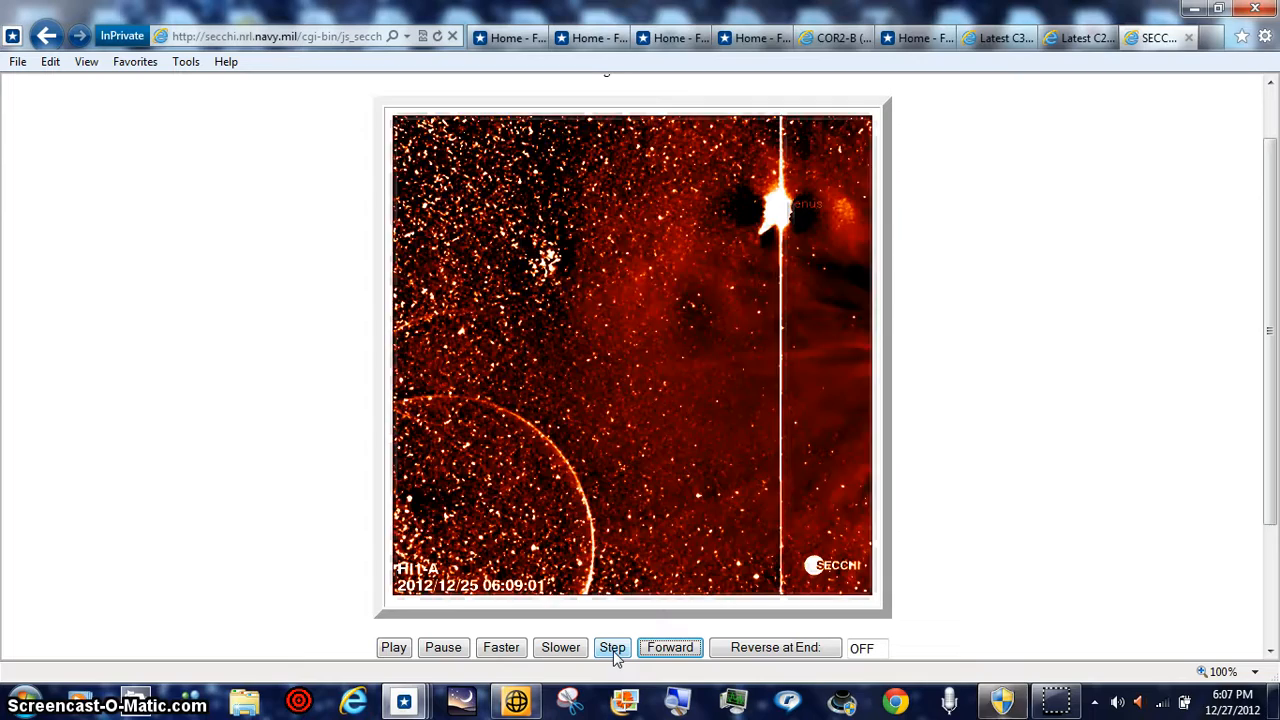
click(612, 647)
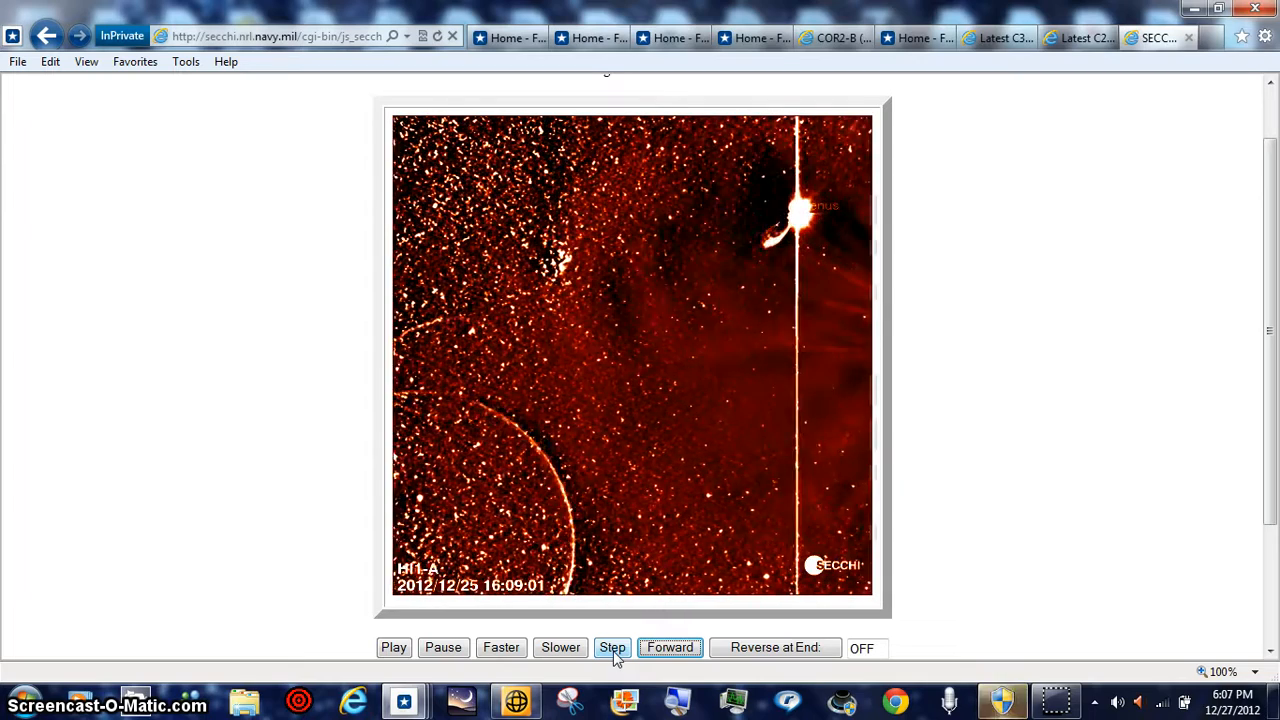
click(612, 647)
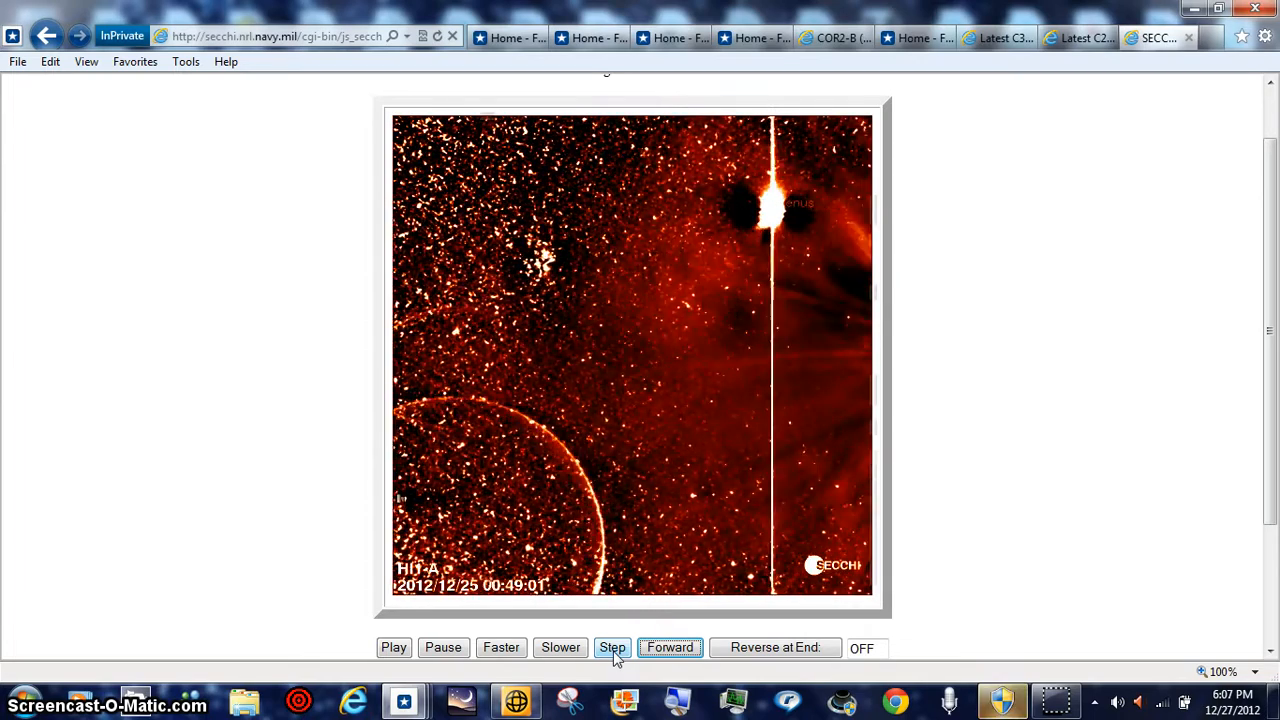